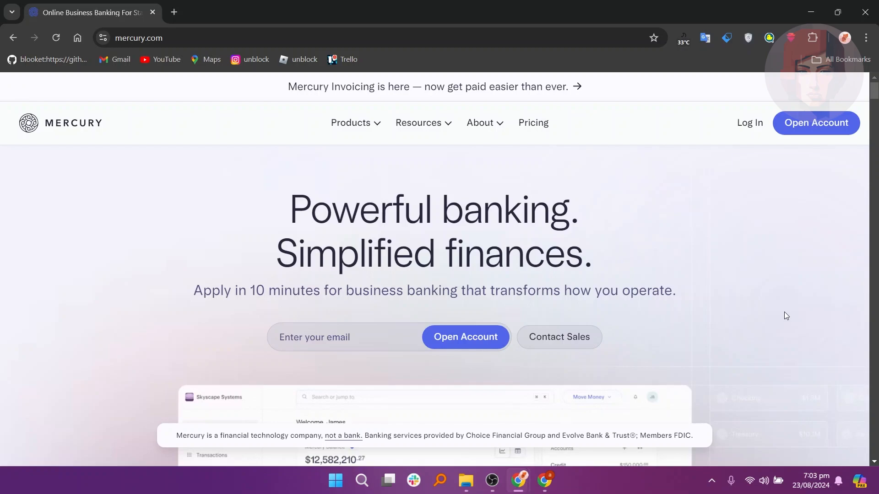
Step: Open the business account signup form from the Mercury homepage
{"action": "left_click", "coordinate": [815, 123]}
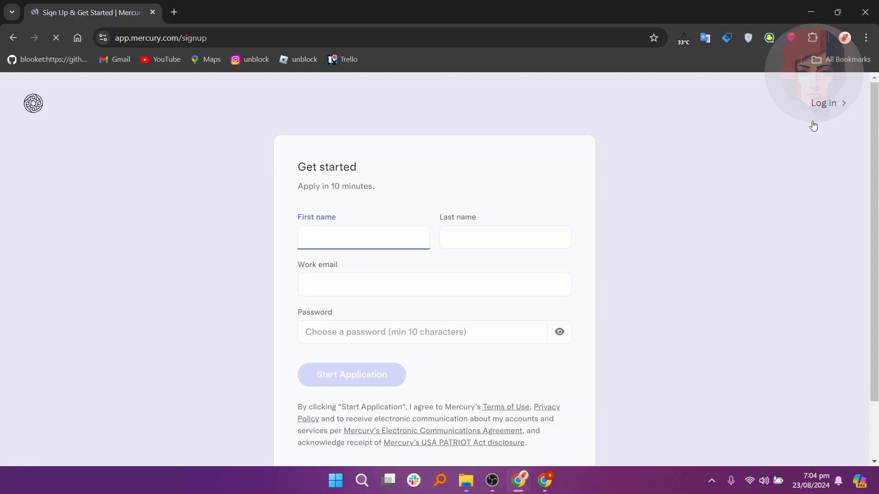
{"action": "mouse_move", "coordinate": [702, 102]}
{"action": "type", "text": "john"}
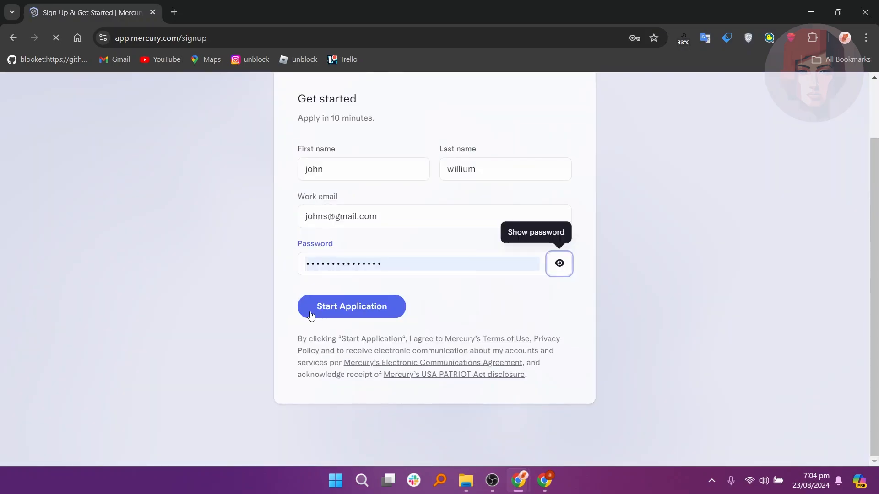
Step: Start the application, name the company companyllc, and open the incorporation country list
{"action": "left_click", "coordinate": [351, 307]}
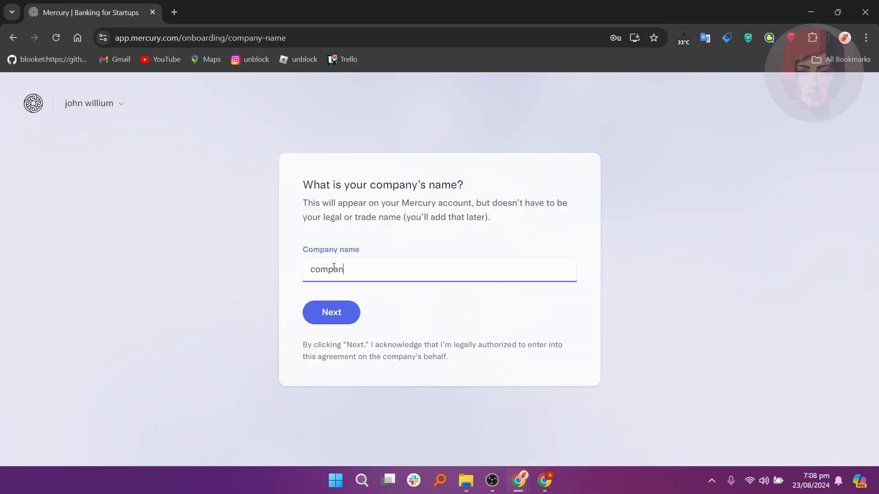
{"action": "type", "text": "yllc"}
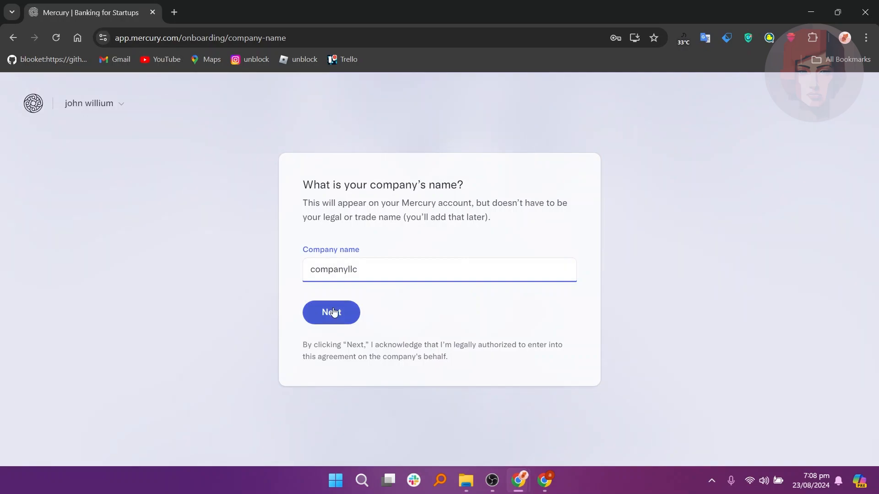
{"action": "left_click", "coordinate": [331, 313]}
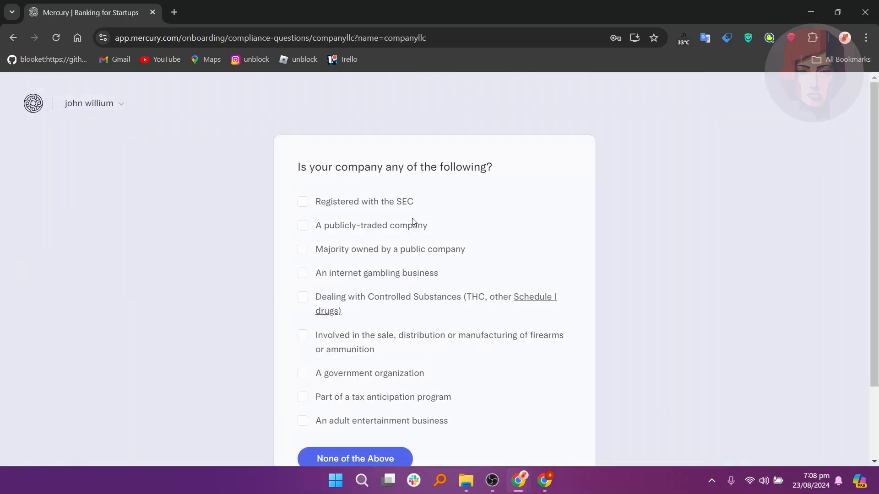
{"action": "mouse_move", "coordinate": [356, 230]}
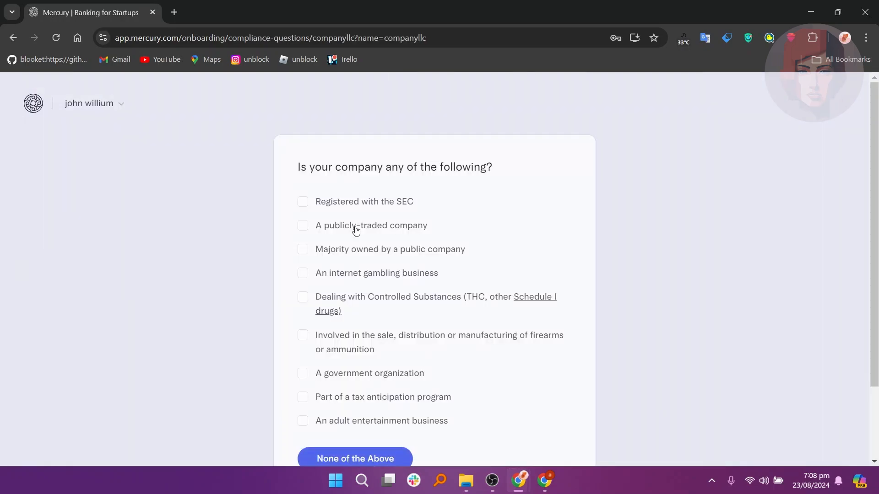
{"action": "mouse_move", "coordinate": [447, 352]}
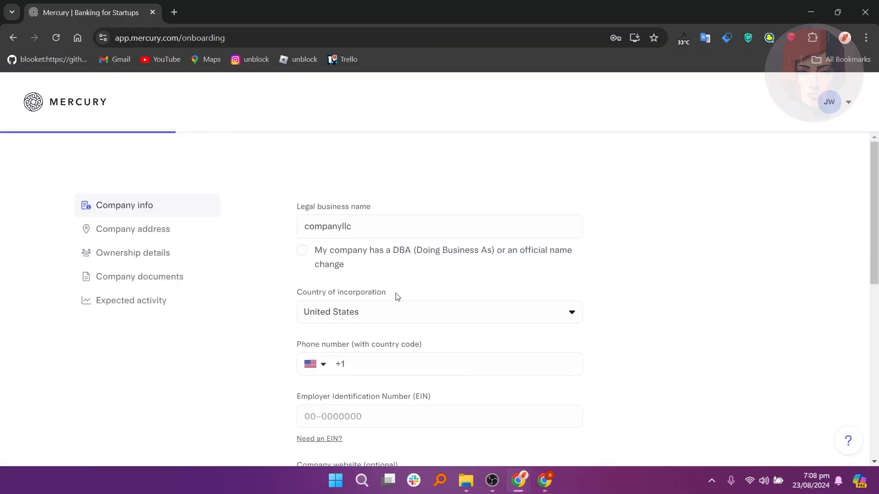
{"action": "left_click", "coordinate": [439, 312]}
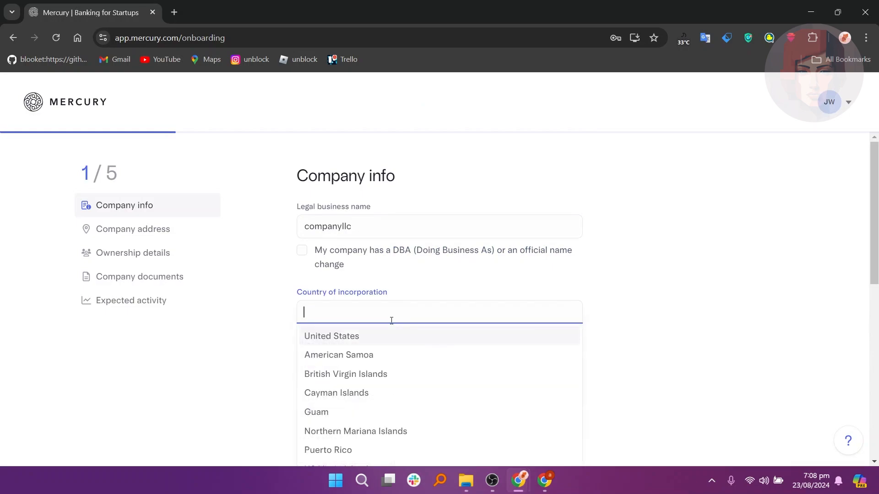